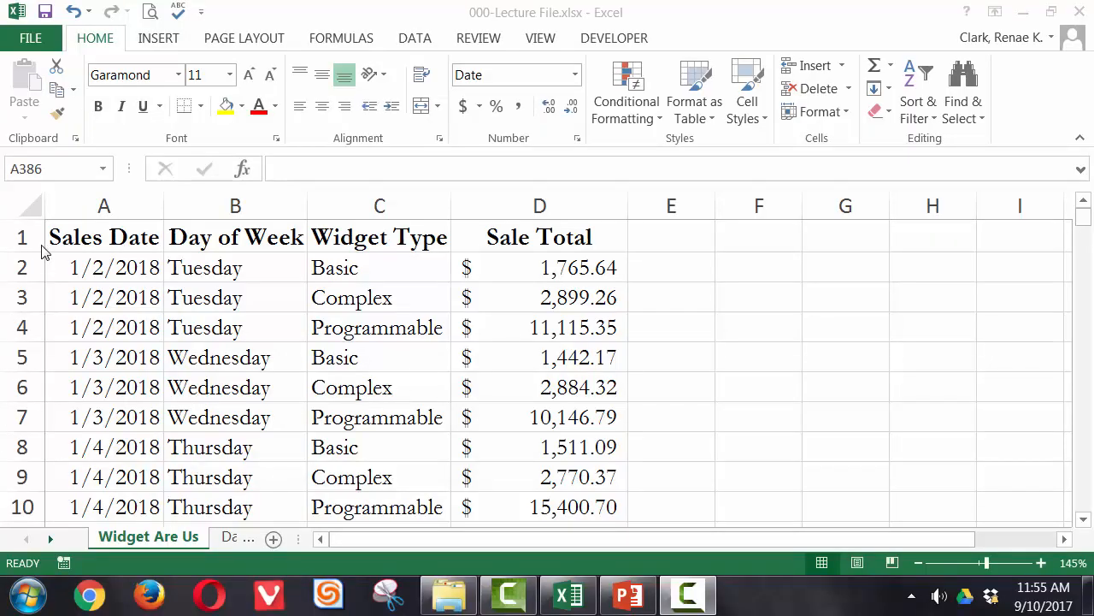
mouse_move(580, 238)
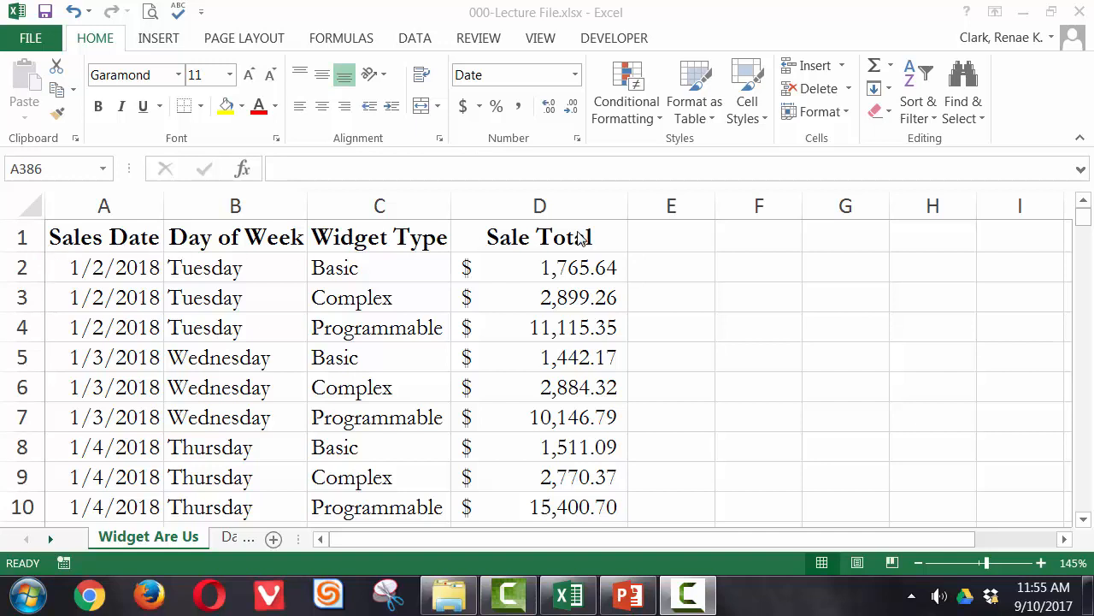
mouse_move(400, 380)
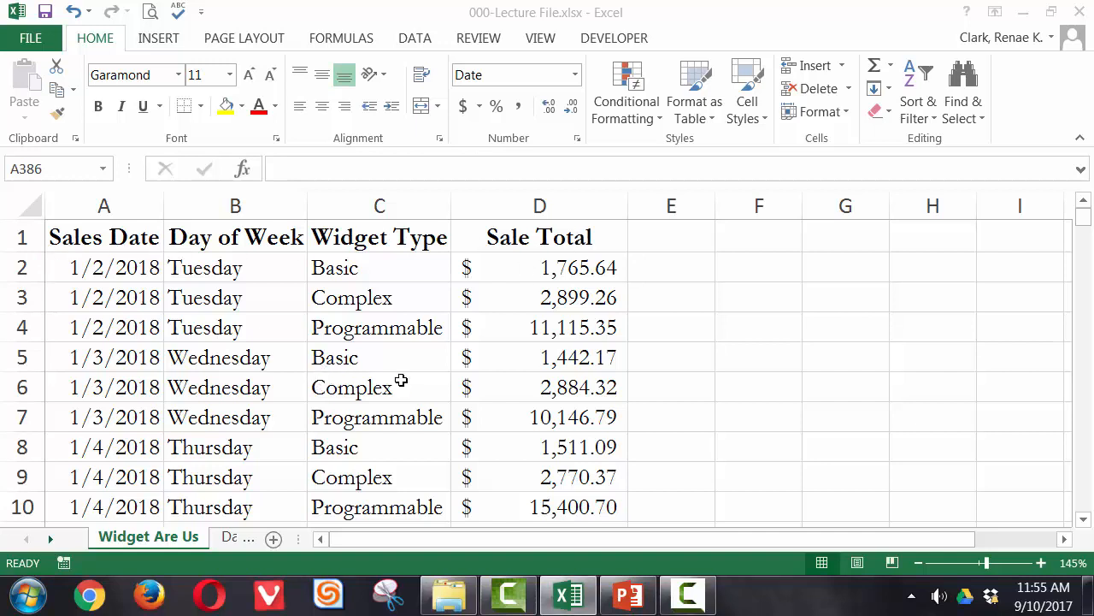
- Scroll through the sales data to see the headers disappear before freezing
scroll(down, 3)
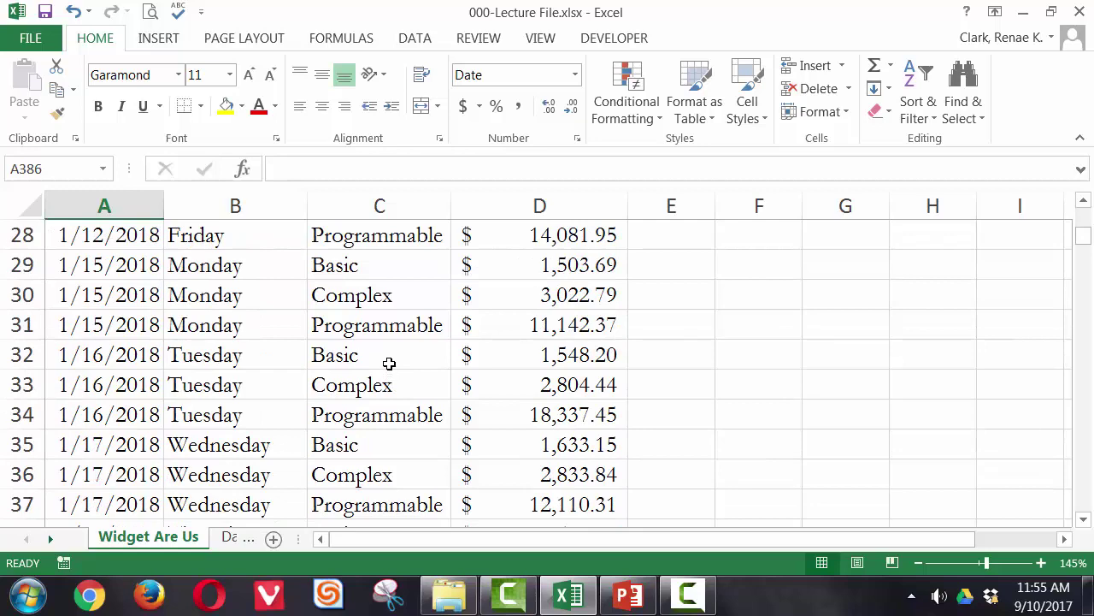
scroll(down, 3)
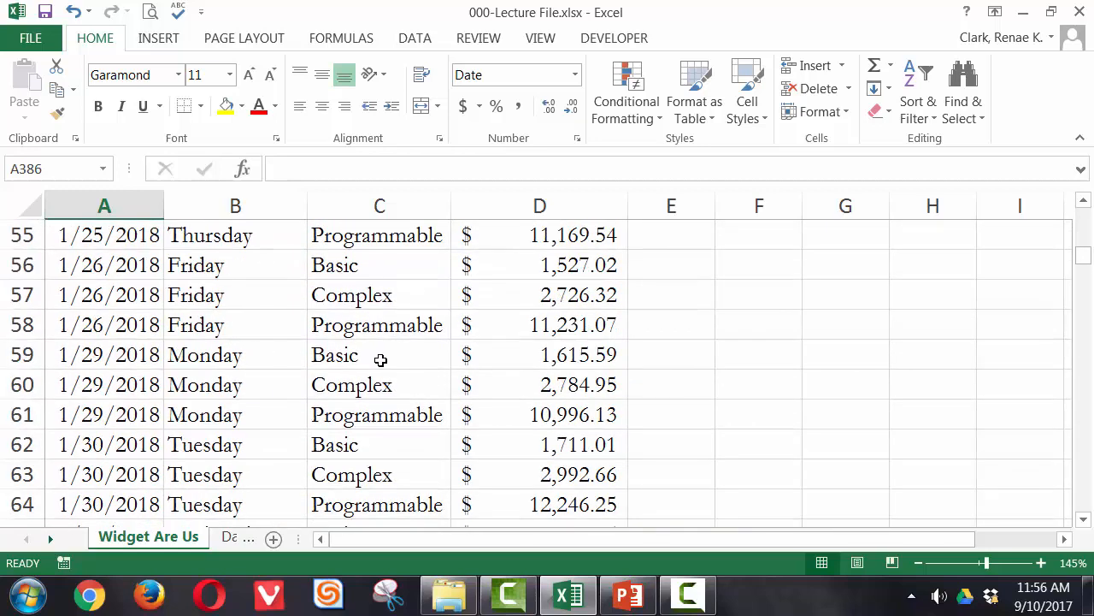
scroll(down, 3)
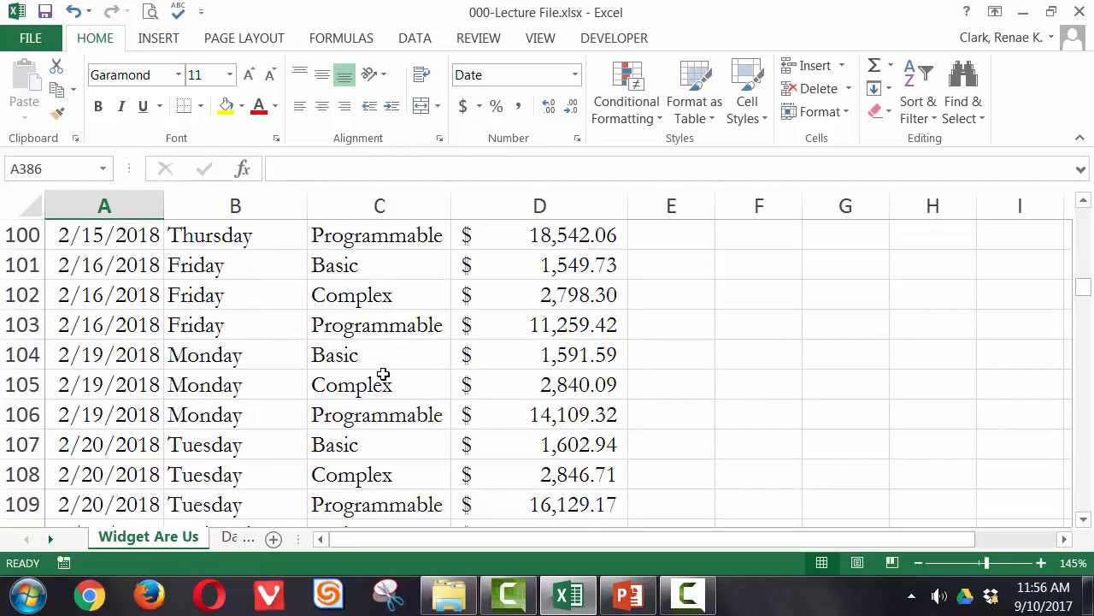
scroll(up, 3)
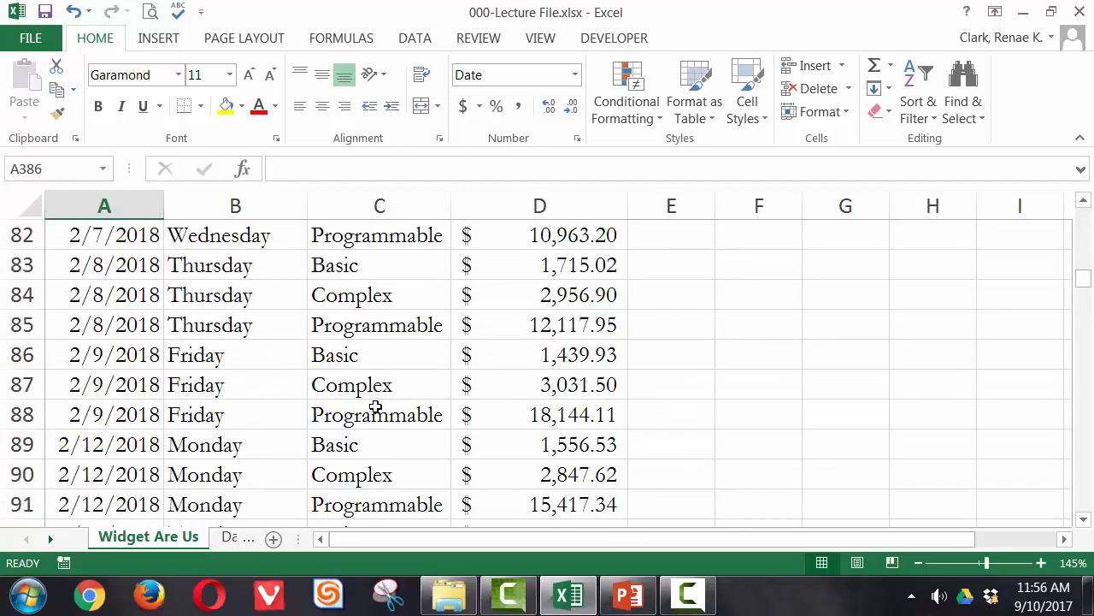
scroll(up, 3)
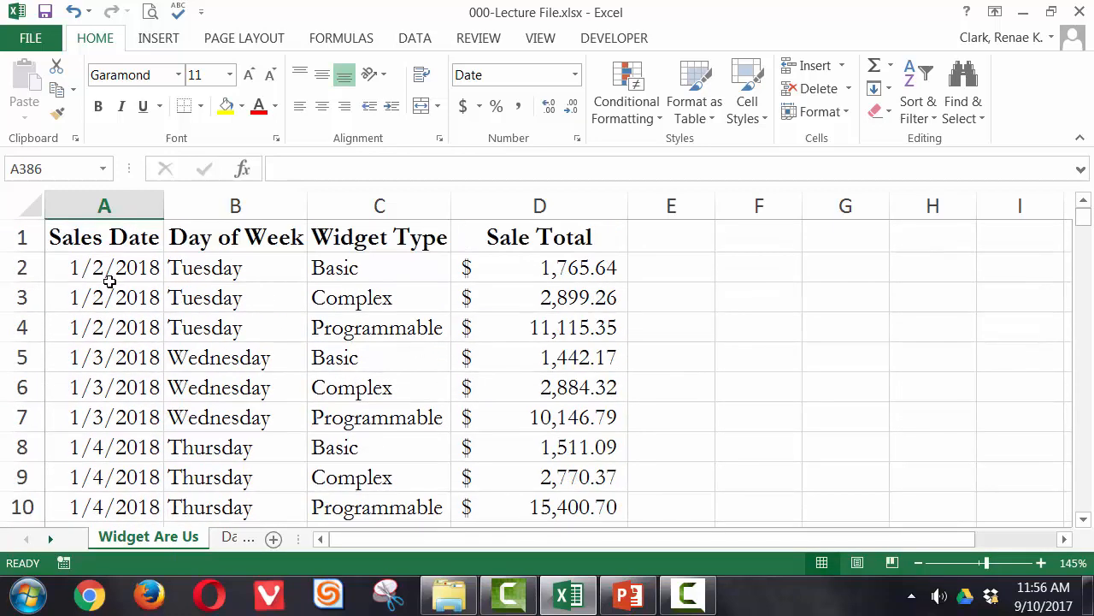
- Freeze panes at cell A2 so row 1 stays visible, and scroll to verify
click(104, 266)
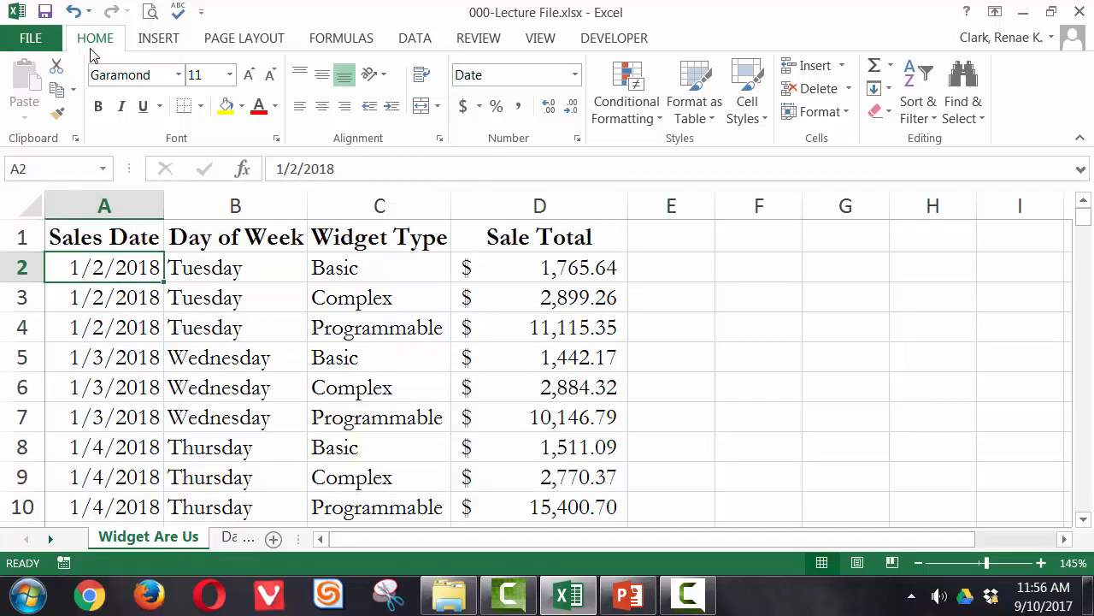
click(540, 38)
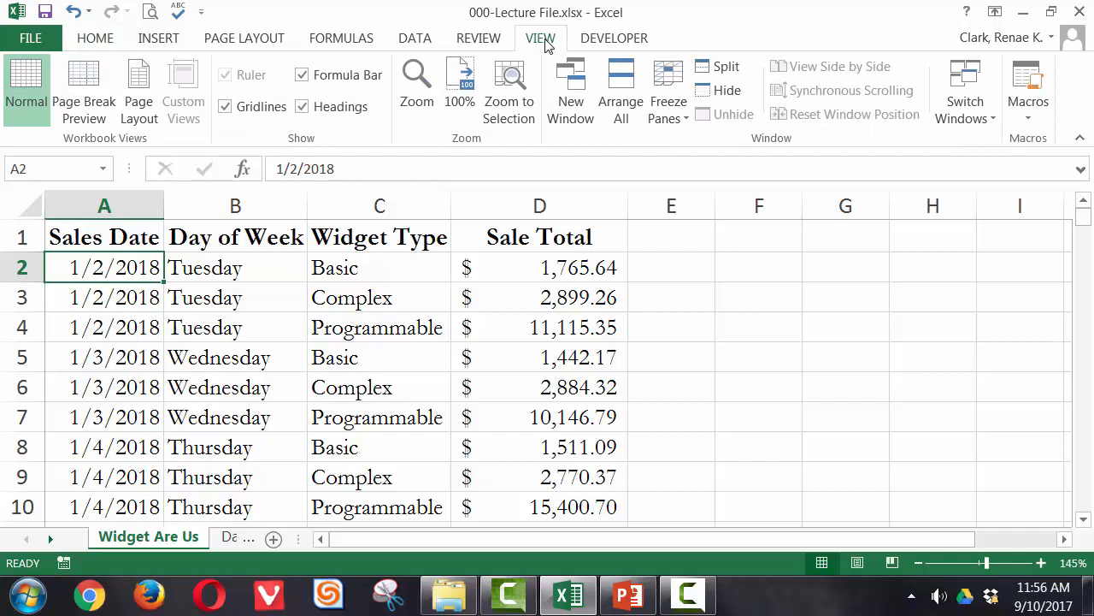
mouse_move(622, 148)
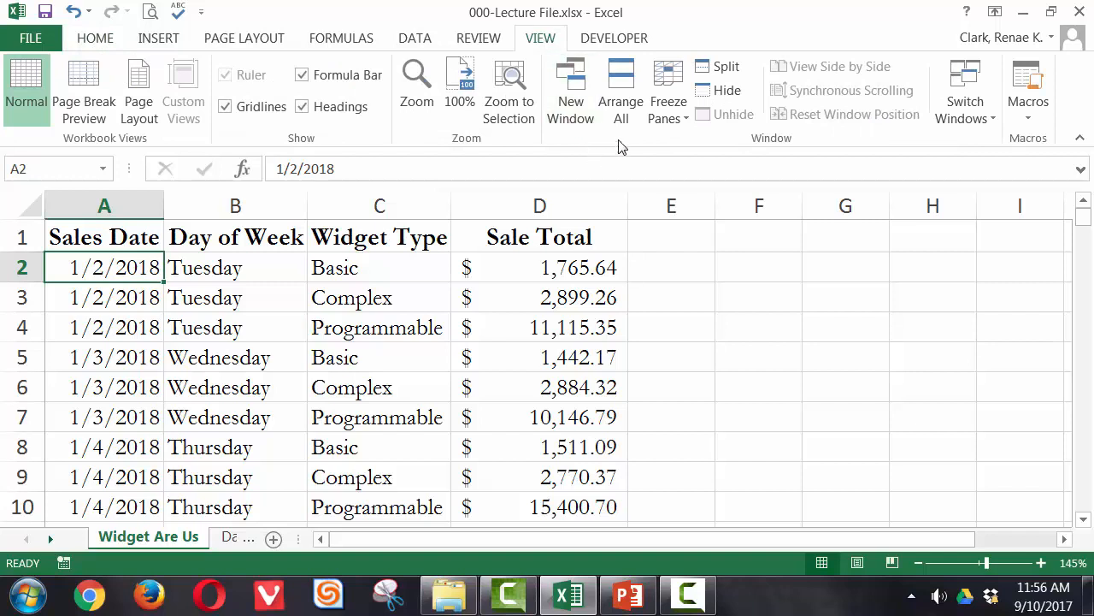
click(667, 89)
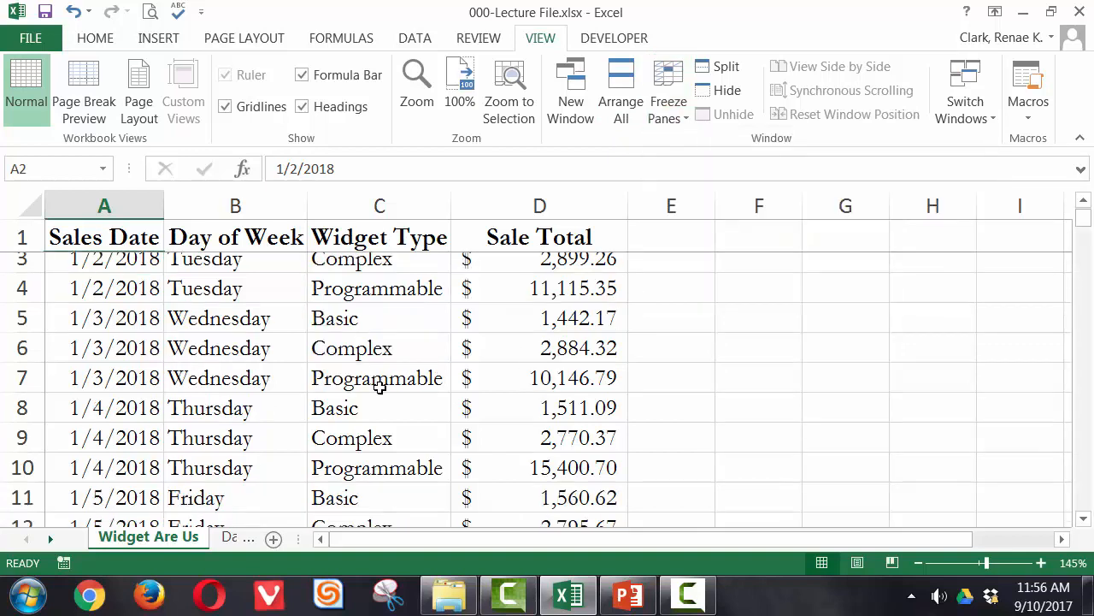
scroll(down, 3)
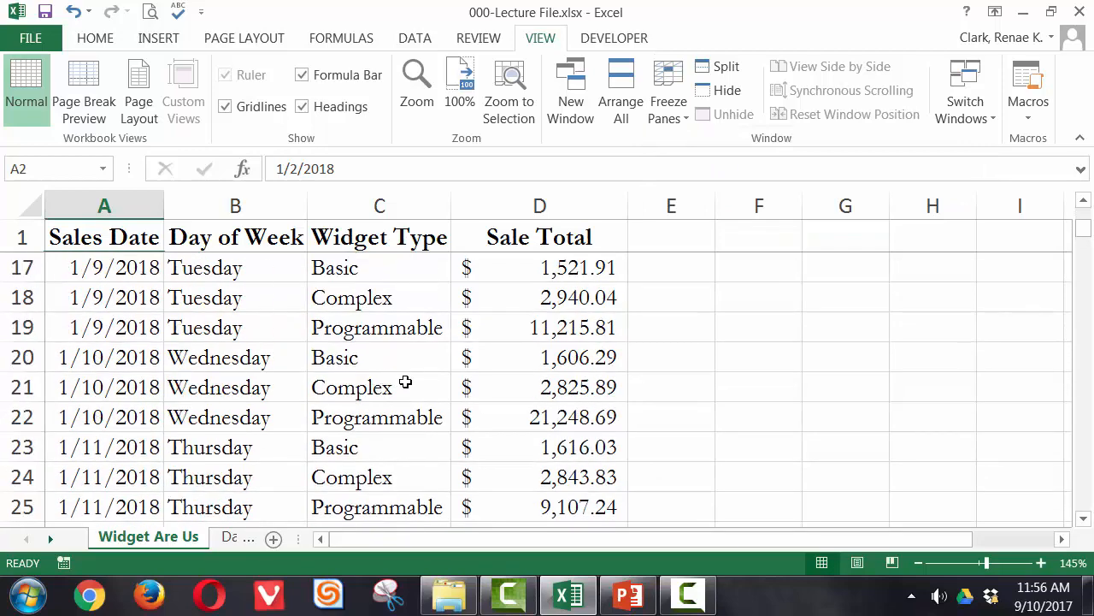
scroll(up, 3)
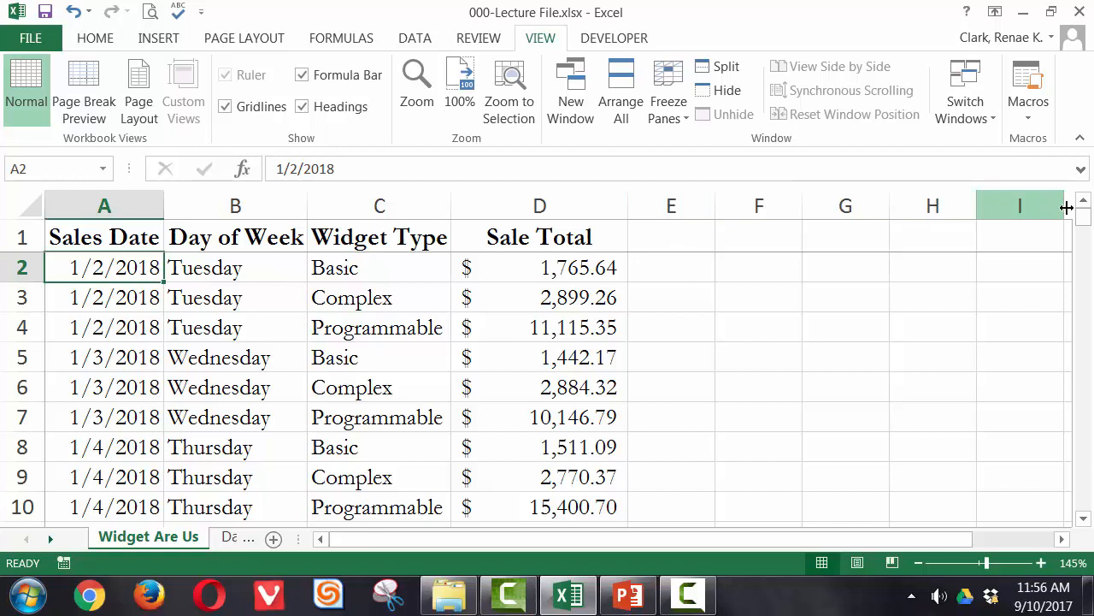
mouse_move(879, 255)
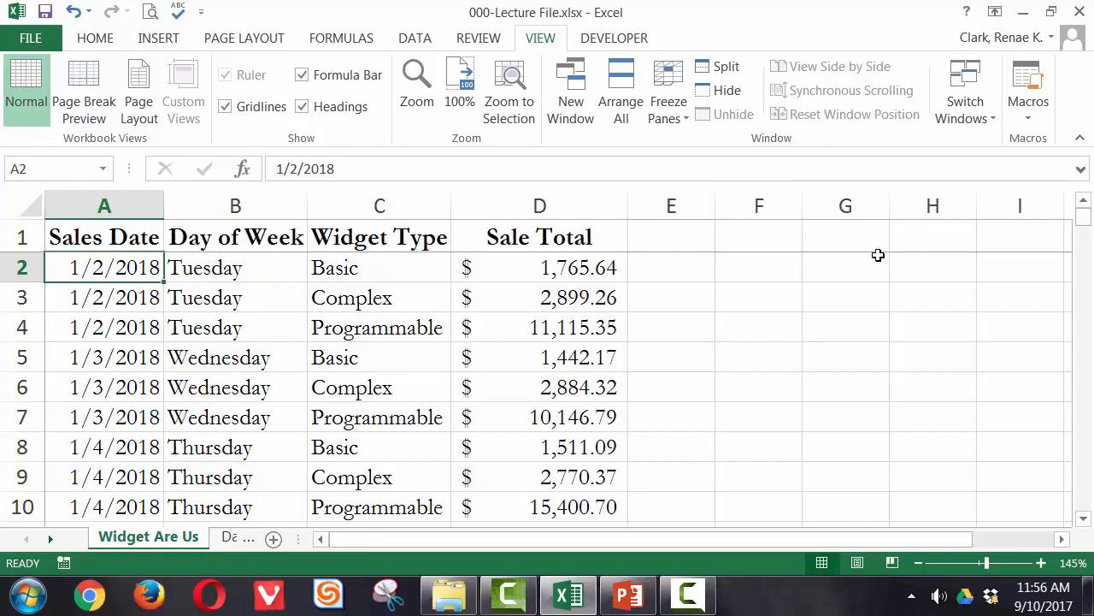
mouse_move(142, 316)
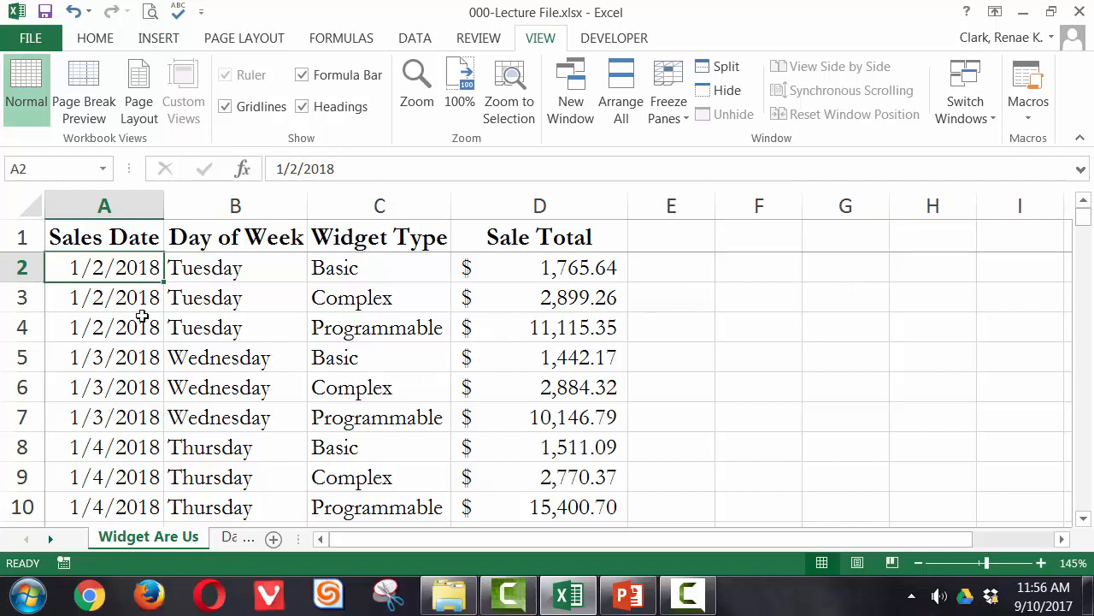
mouse_move(202, 267)
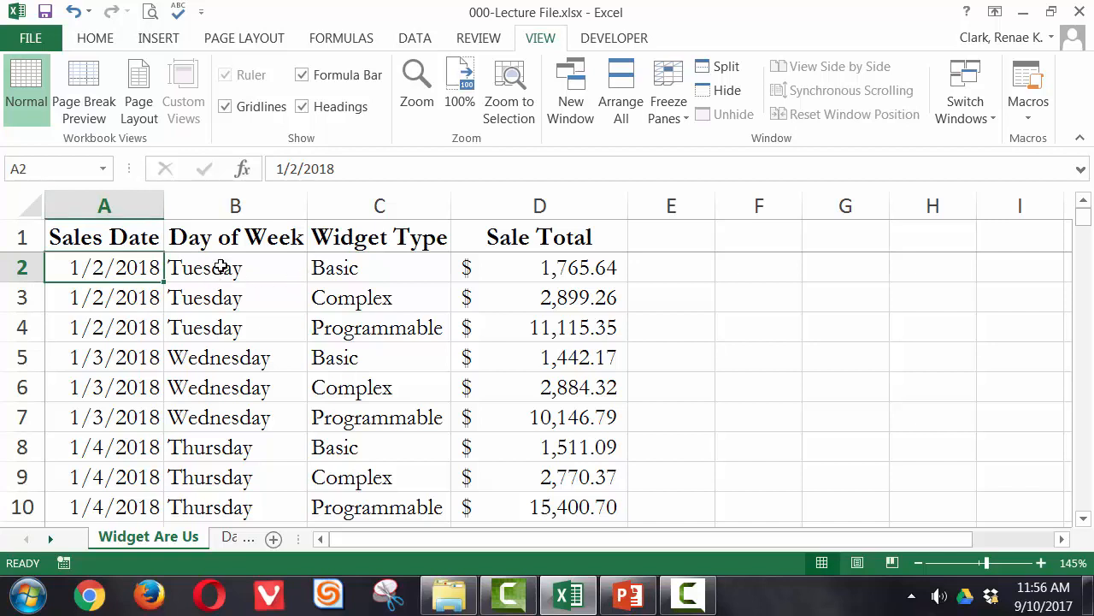
- Freeze panes at cell B2 so row 1 and the Sales Date column stay fixed
click(667, 93)
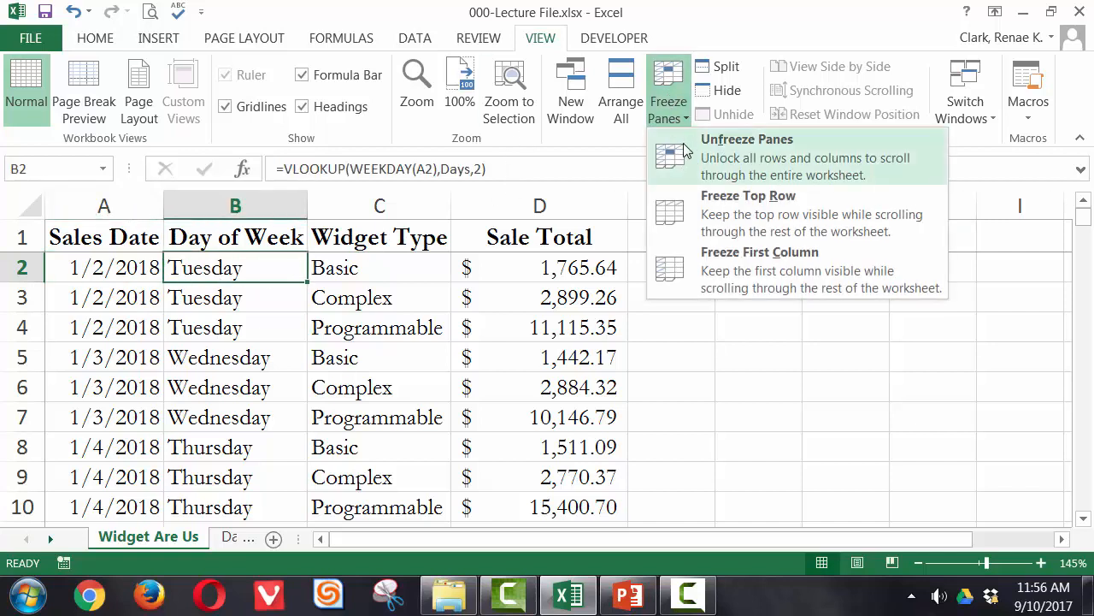
click(746, 157)
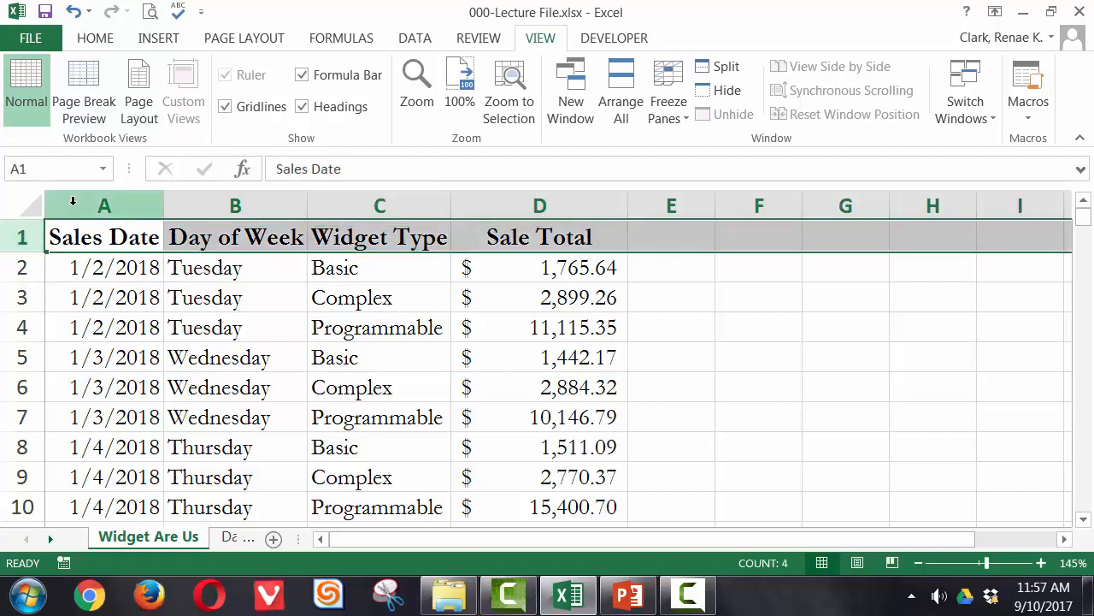
click(104, 205)
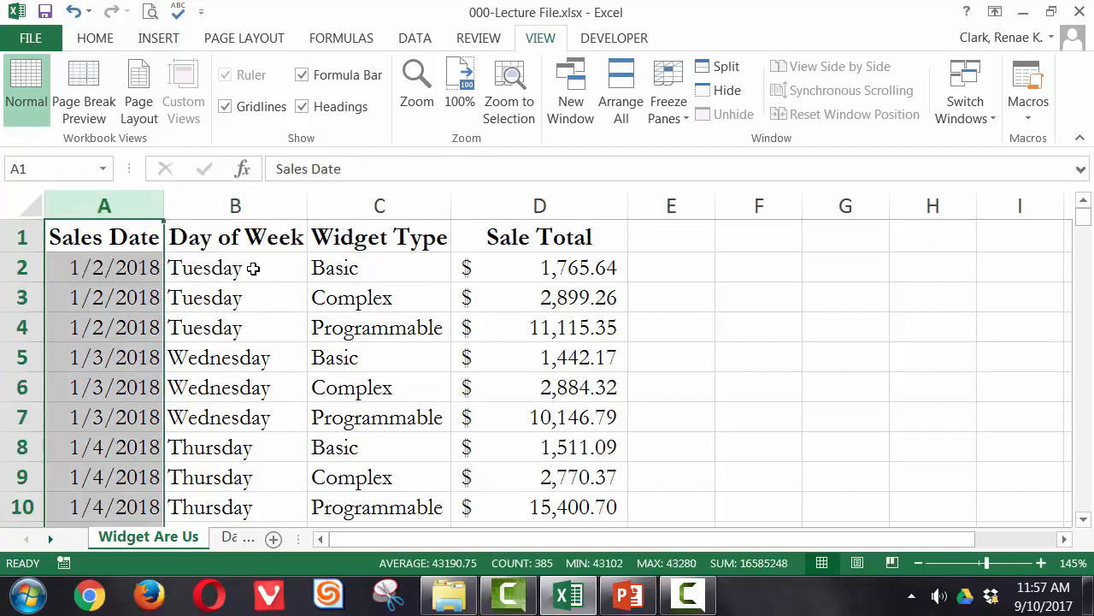
click(236, 267)
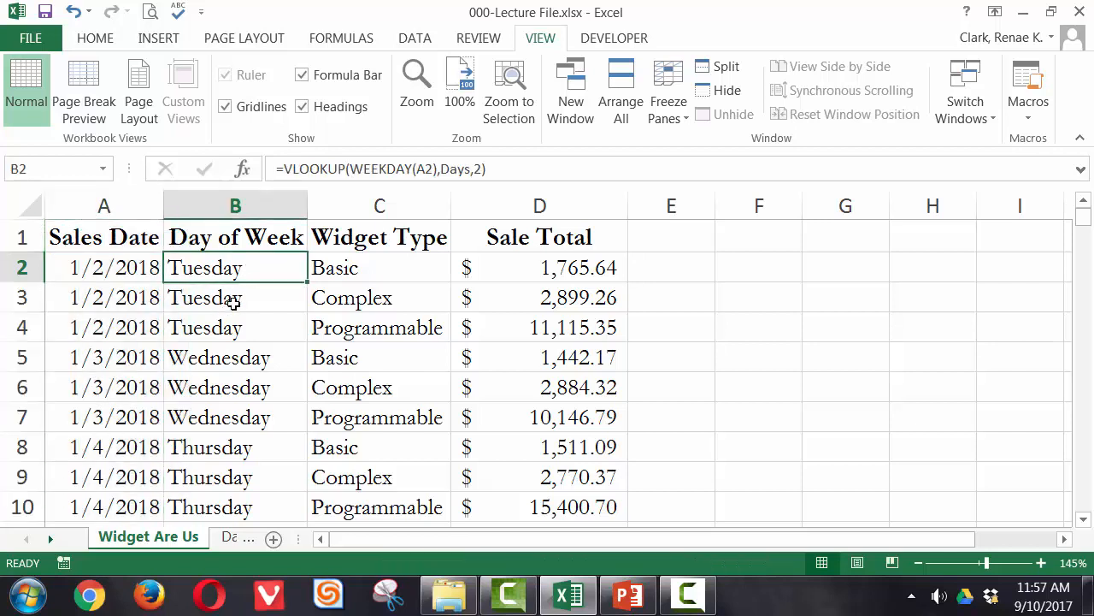
mouse_move(41, 171)
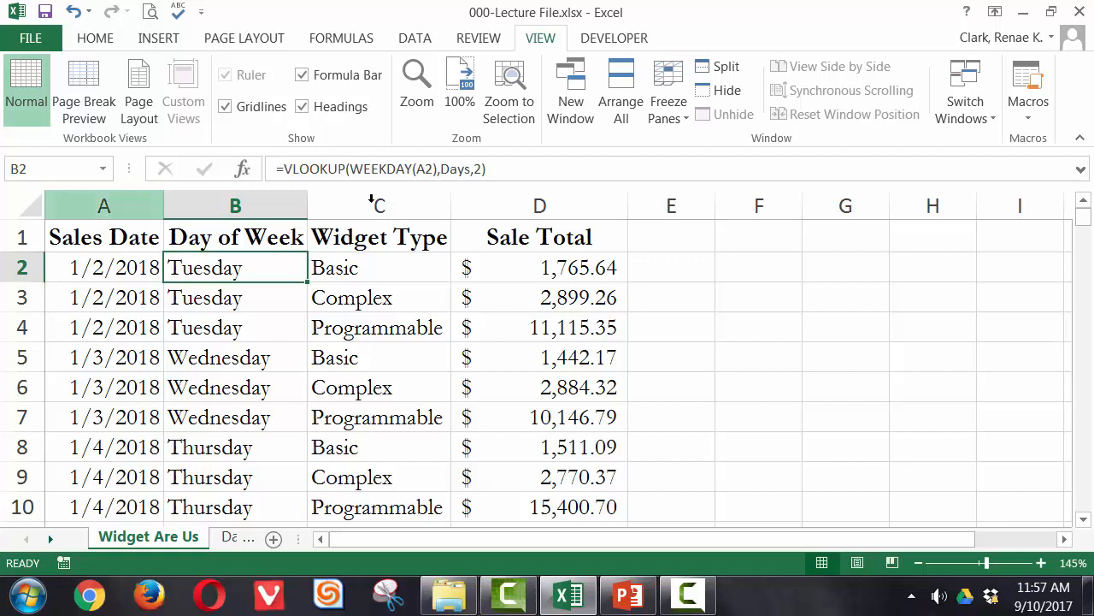
mouse_move(666, 88)
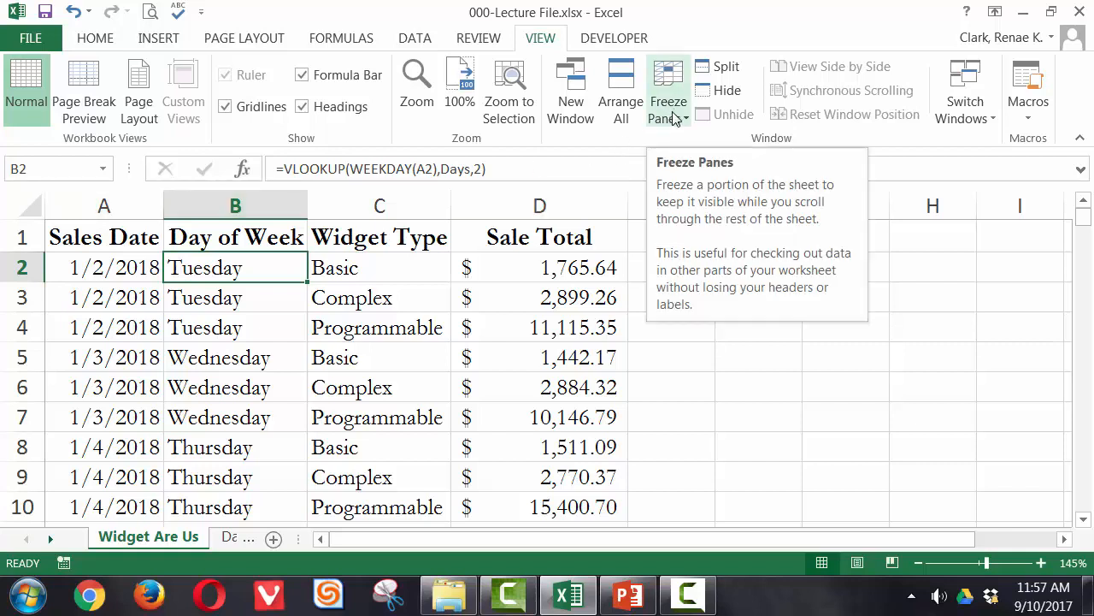
click(667, 94)
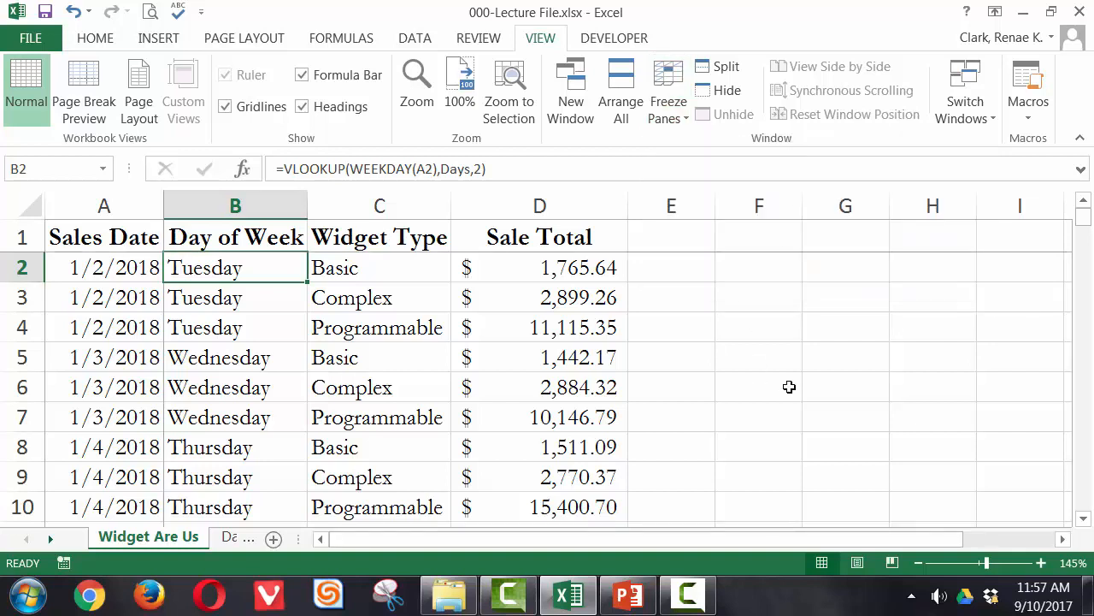
- Scroll down and across to confirm row 1 and column A remain in view
scroll(down, 3)
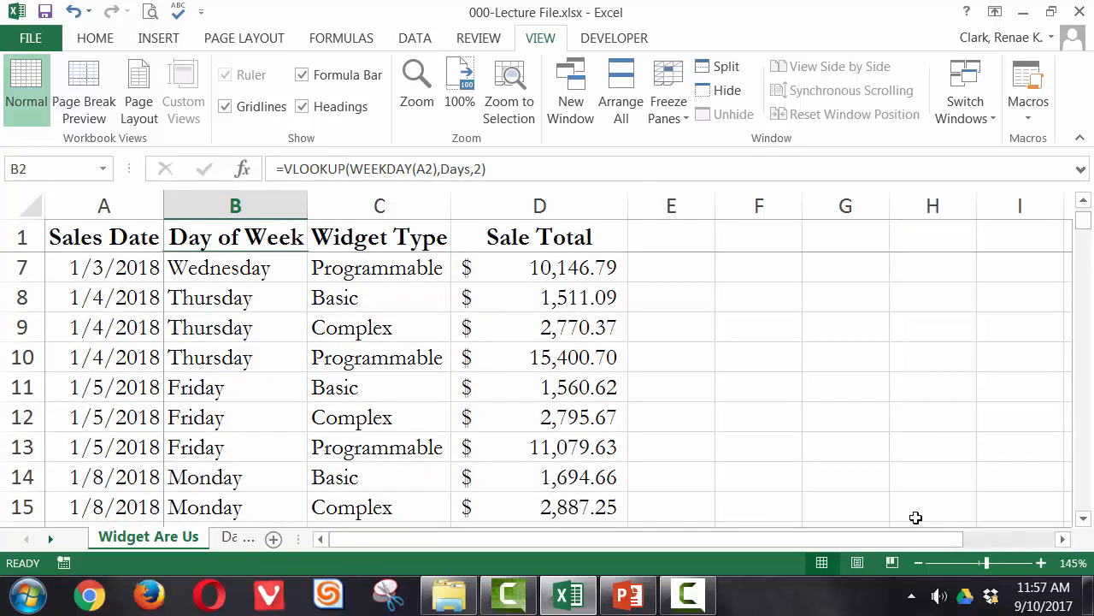
click(1019, 327)
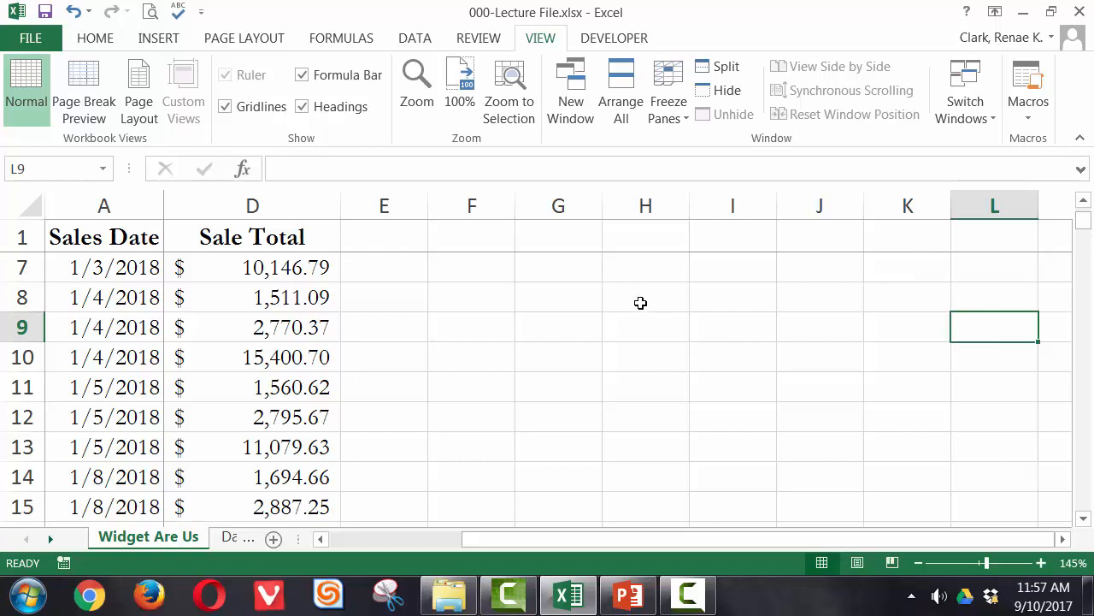
mouse_move(540, 354)
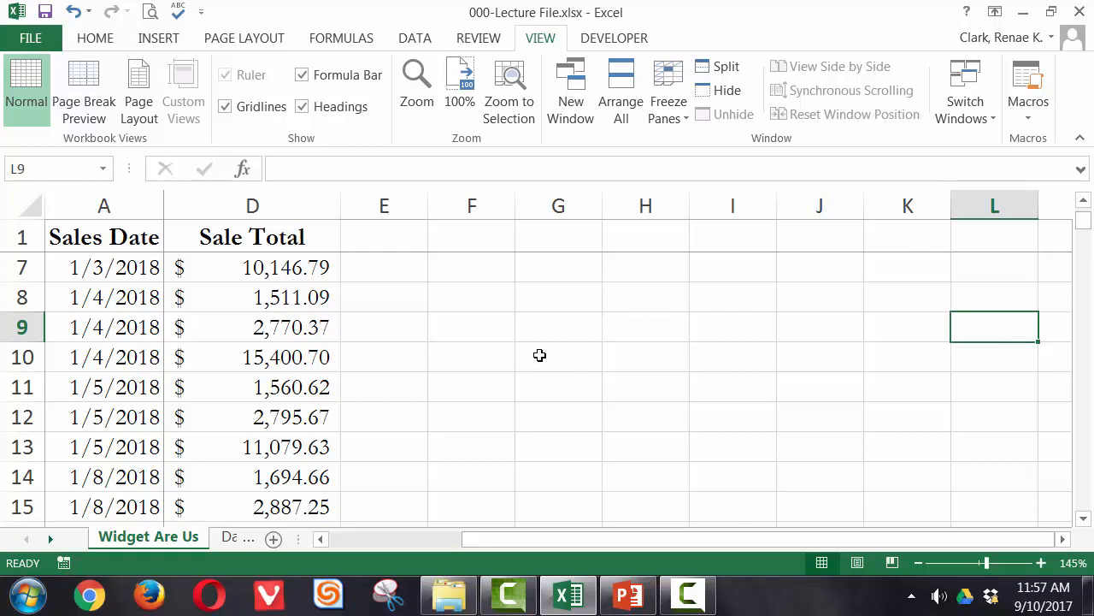
mouse_move(562, 352)
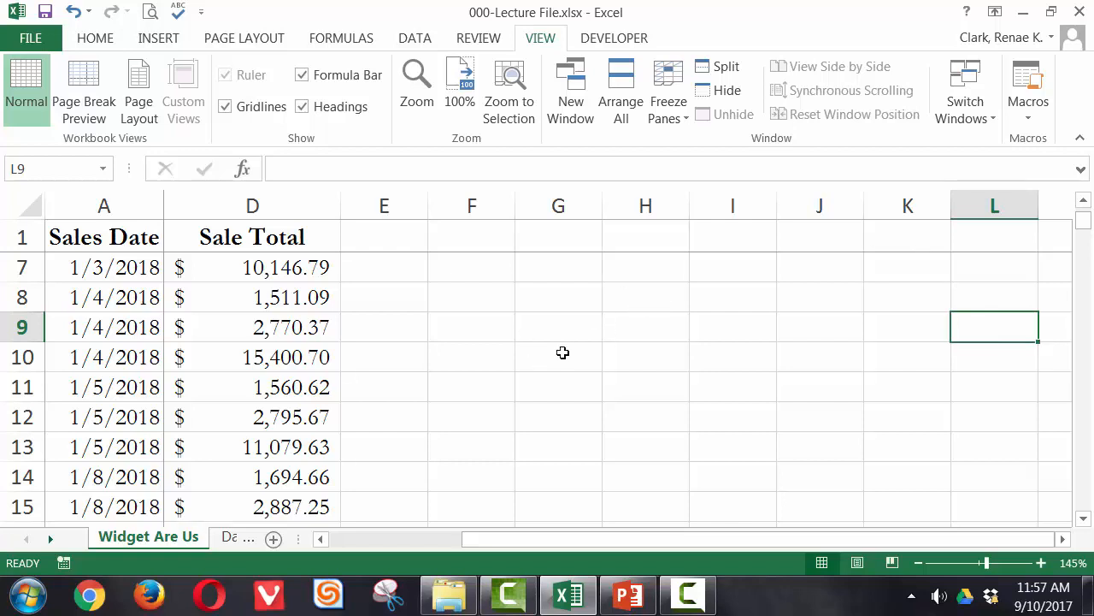
mouse_move(807, 503)
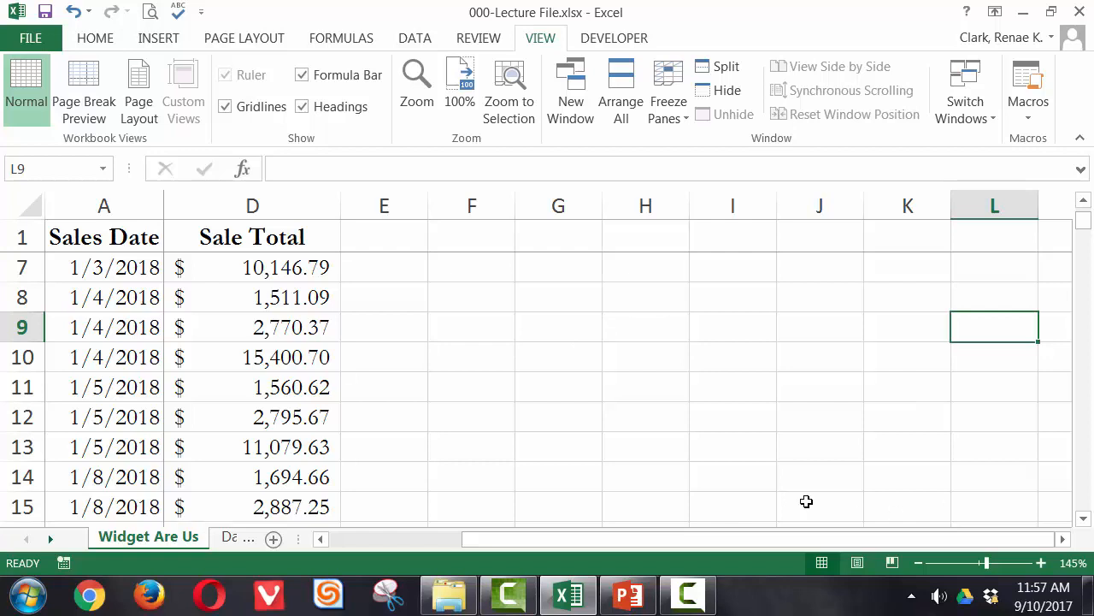
mouse_move(794, 513)
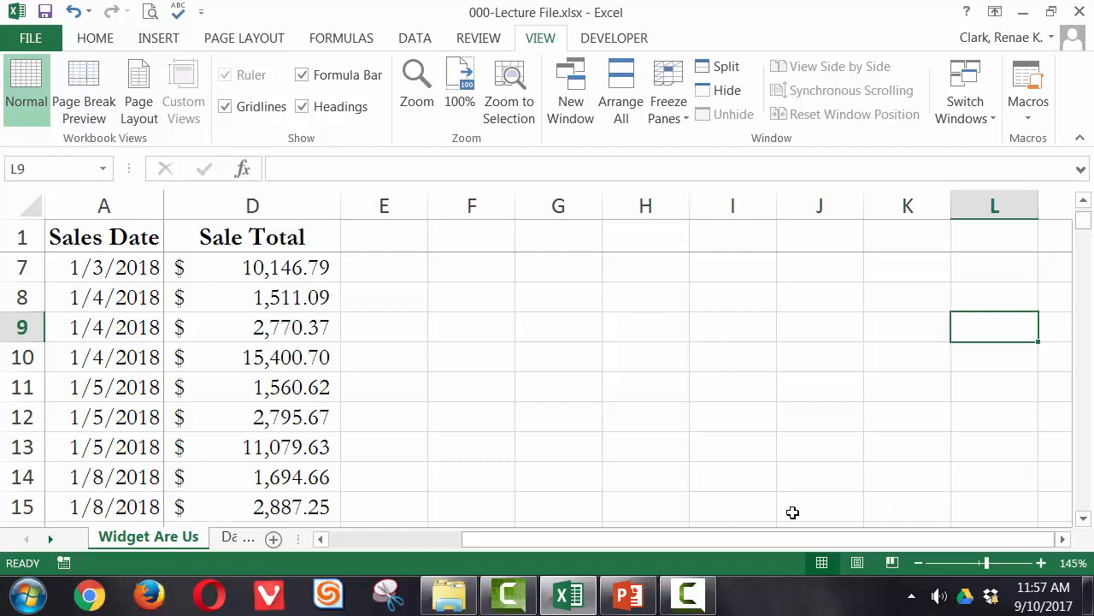
- Unfreeze panes, then refreeze at D5 so rows 1–4 and columns A–C stay fixed
click(667, 93)
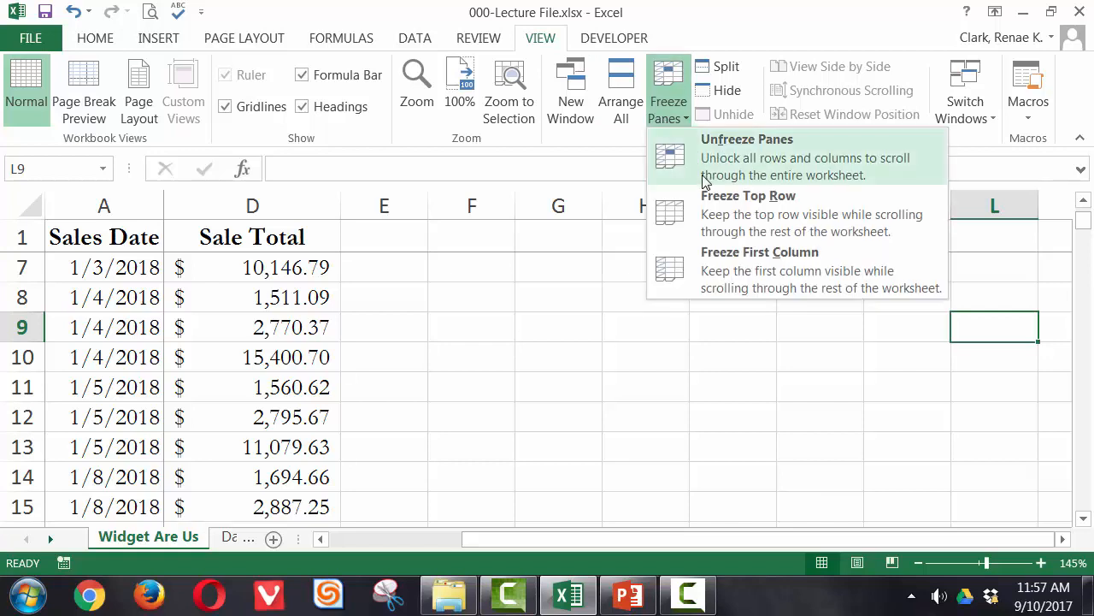
click(746, 139)
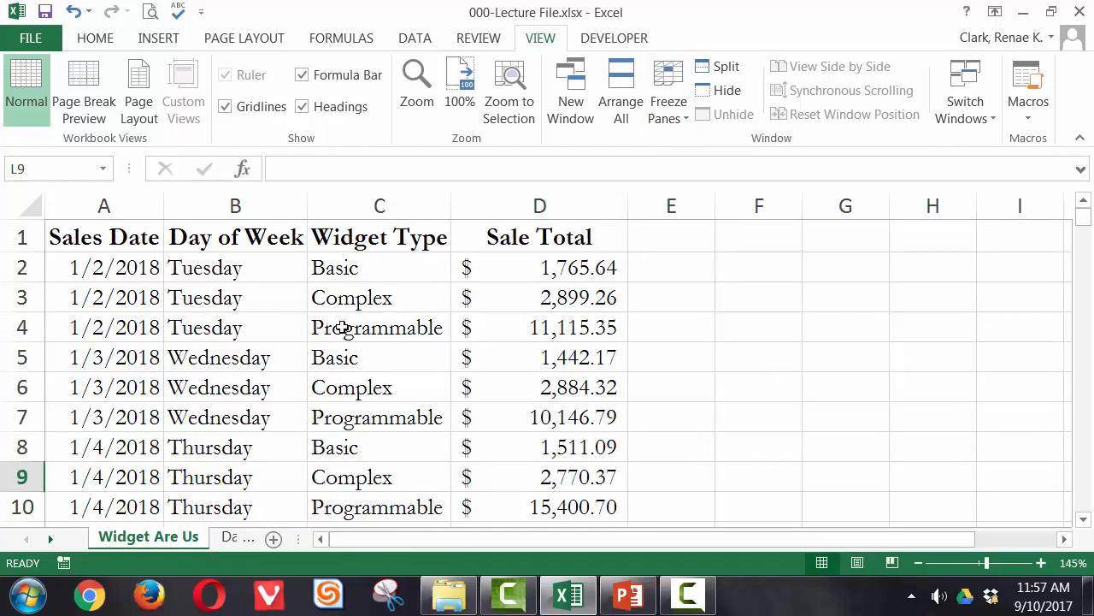
mouse_move(487, 351)
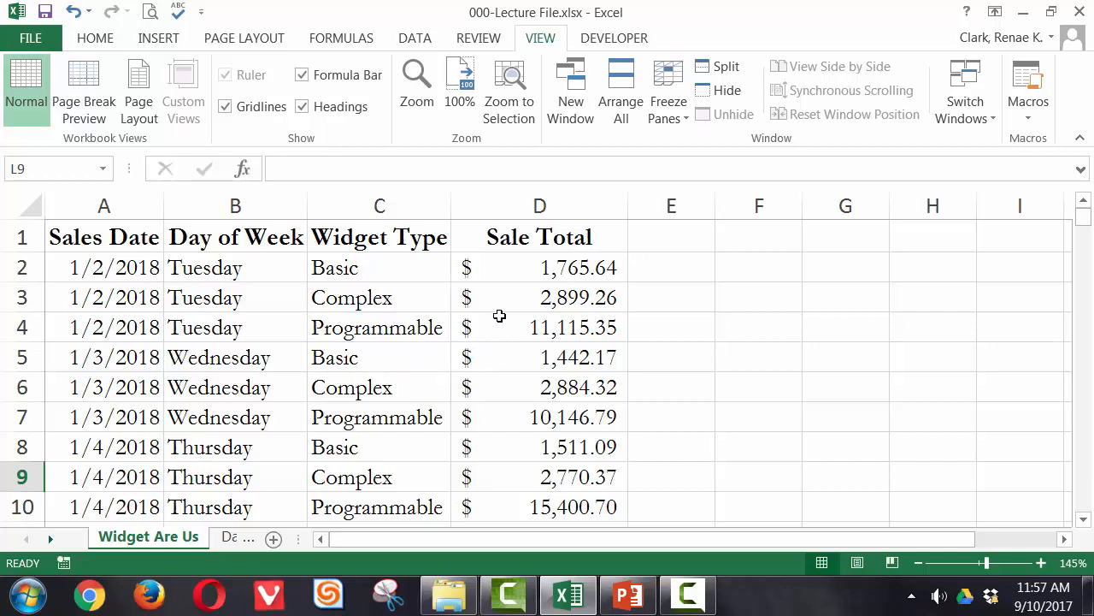
click(578, 358)
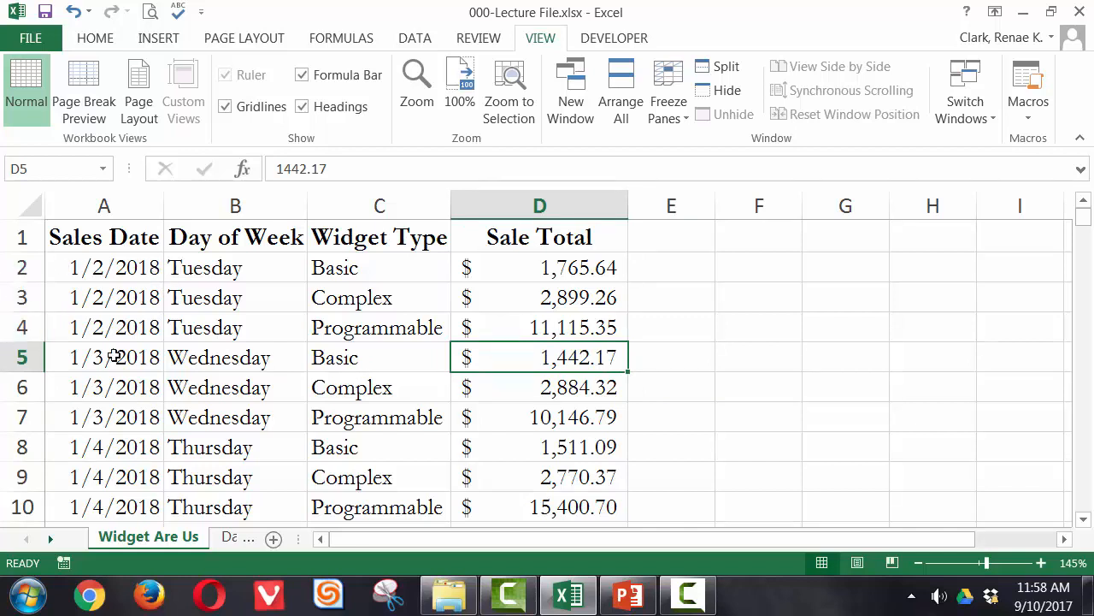
mouse_move(937, 133)
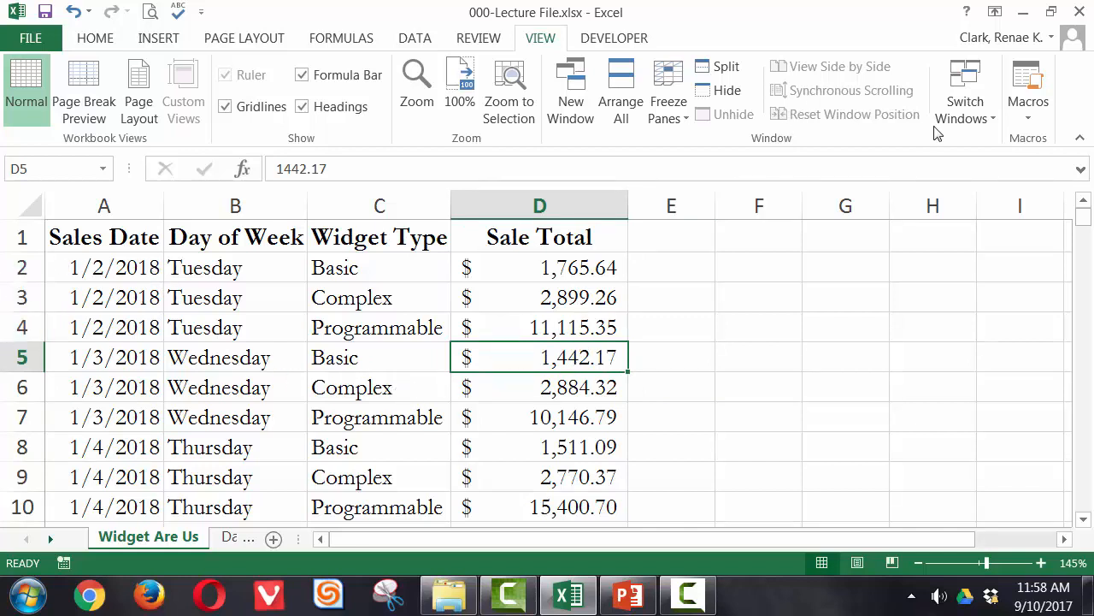
click(669, 89)
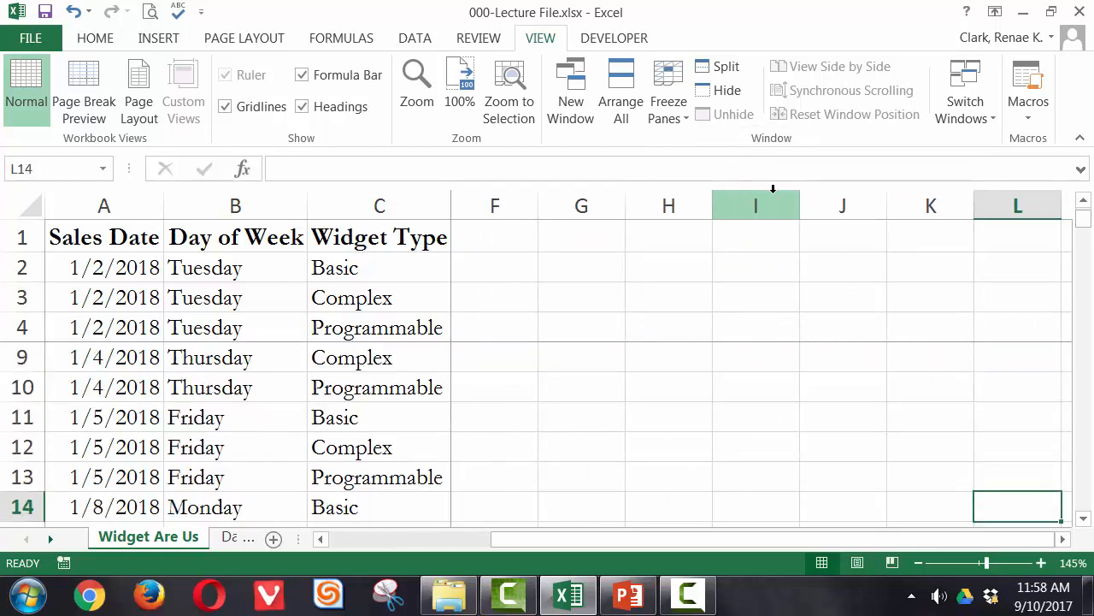
- Scroll down to rows 23–28 beneath the fixed rows 1–4 and columns A–C
scroll(down, 3)
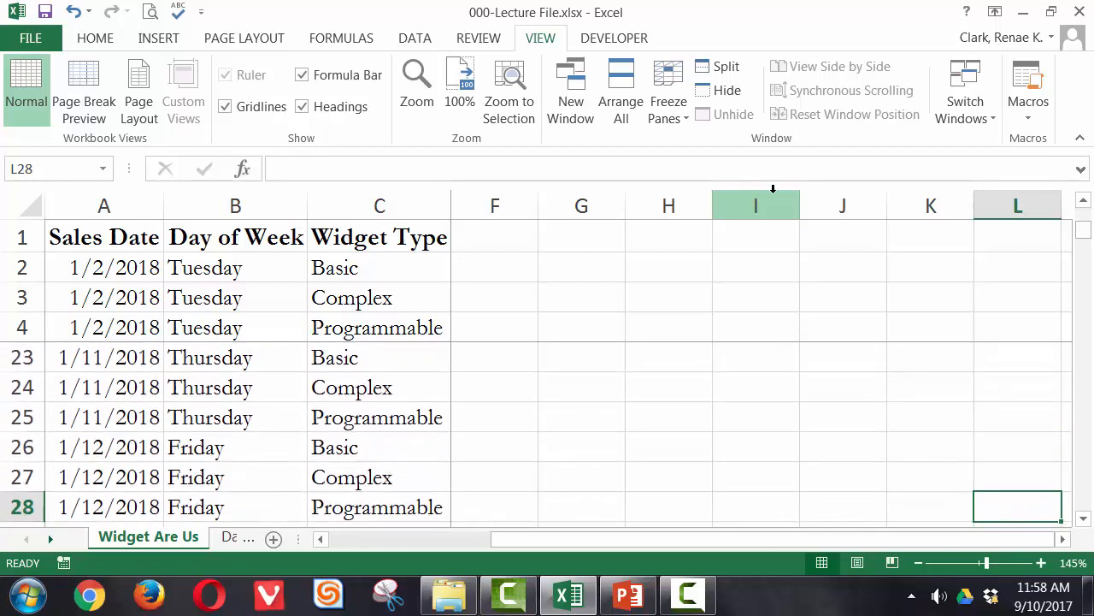
mouse_move(667, 93)
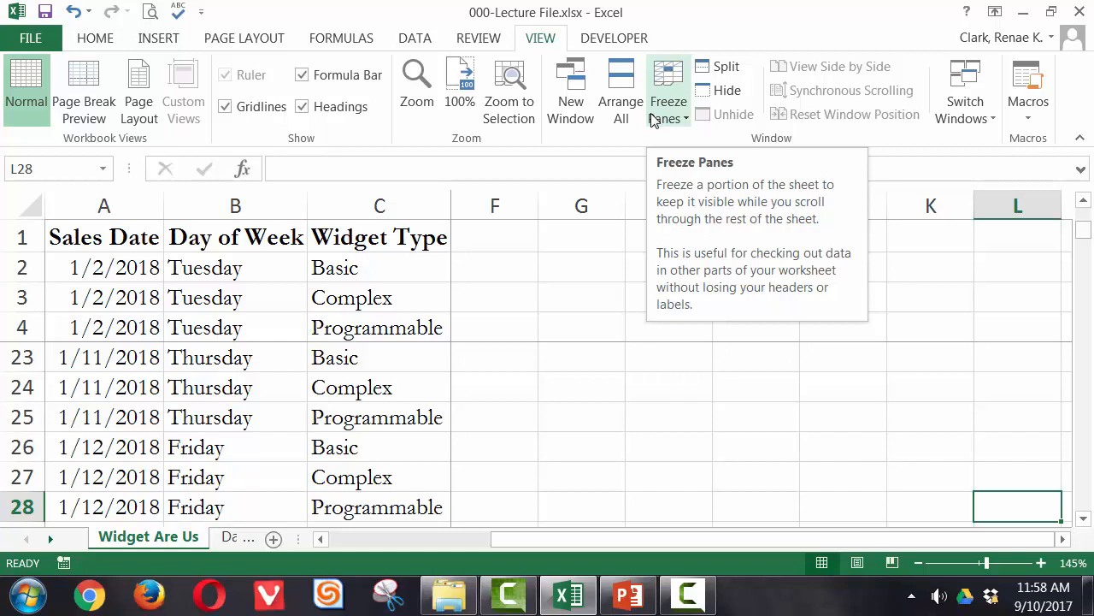
mouse_move(621, 89)
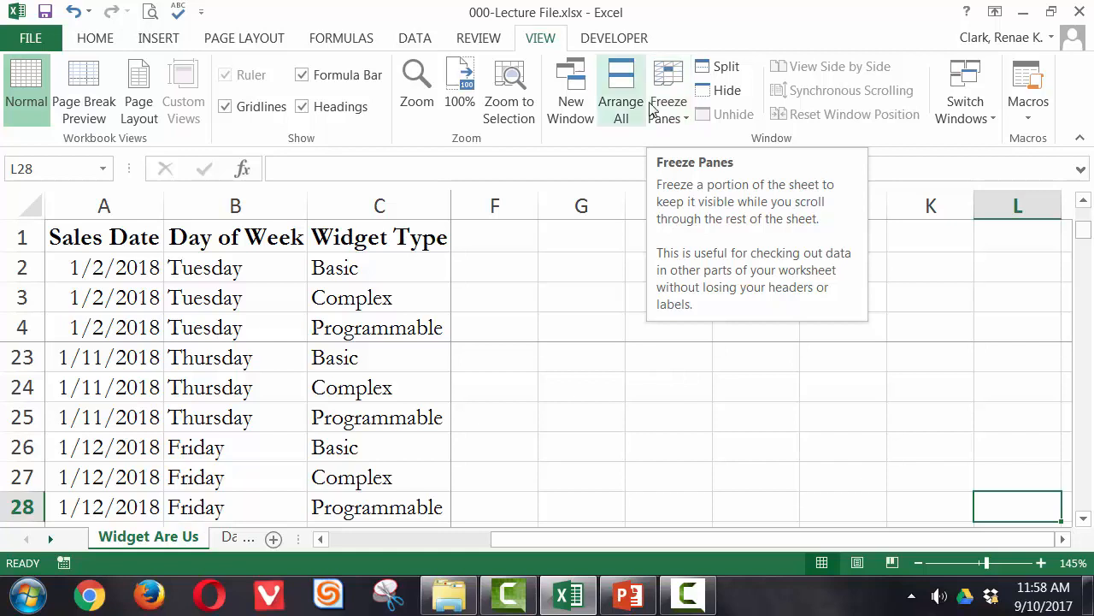